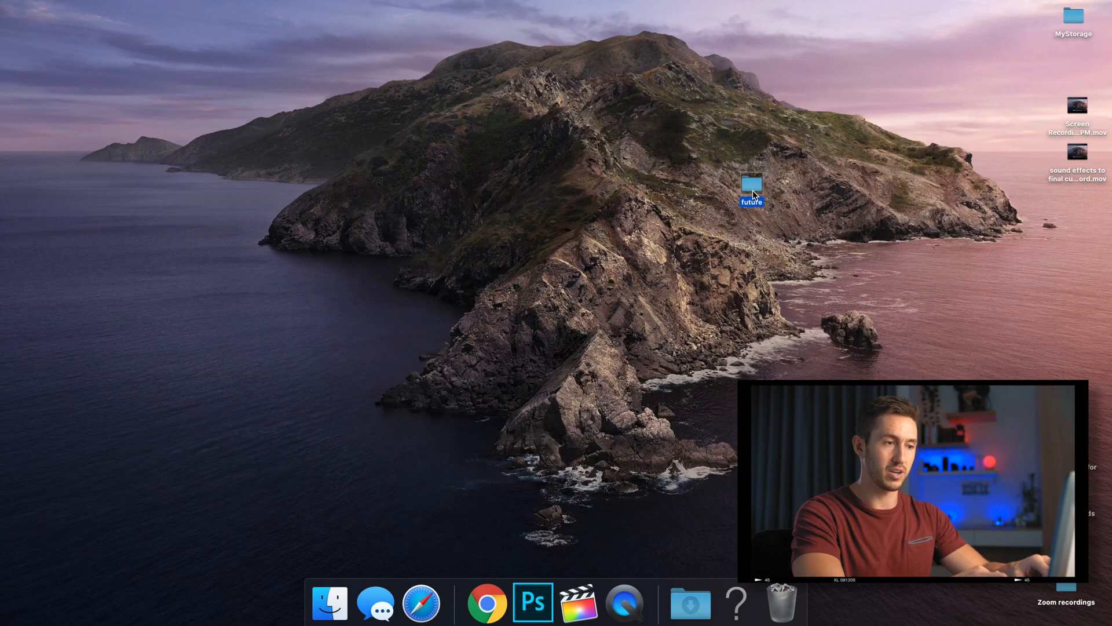
pyautogui.moveTo(145, 80)
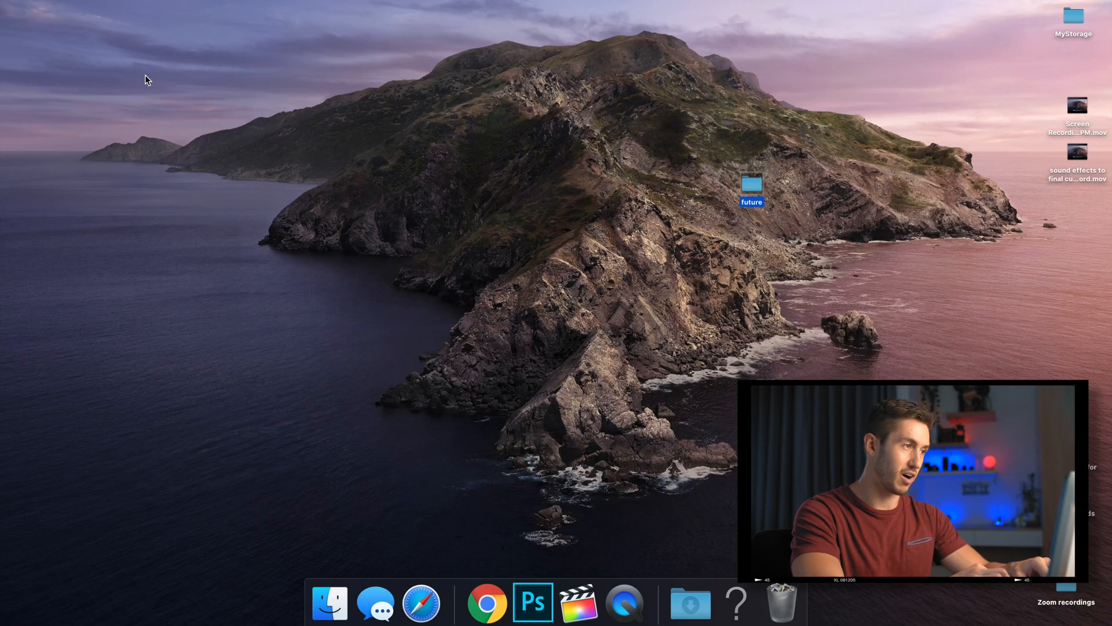
# Step: Navigate from the home folder to the Movies folder in Finder
pyautogui.click(170, 8)
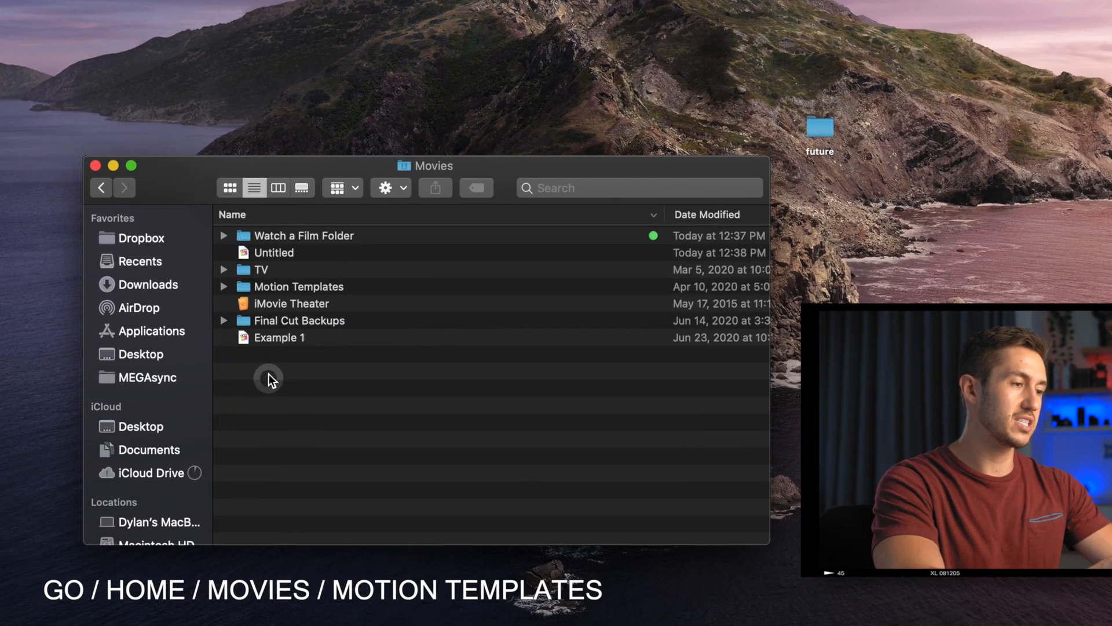
# Step: Open Motion Templates to reveal its Compositions, Effects, Generators, Titles and Transitions subfolders
pyautogui.doubleClick(298, 287)
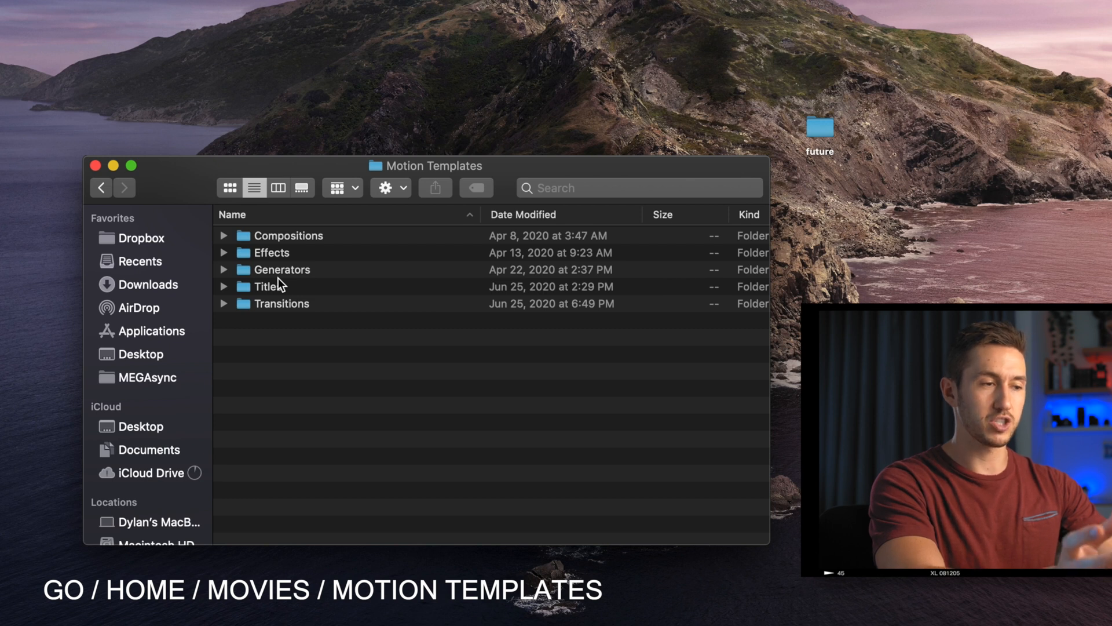
pyautogui.moveTo(424, 166); pyautogui.dragTo(453, 260)
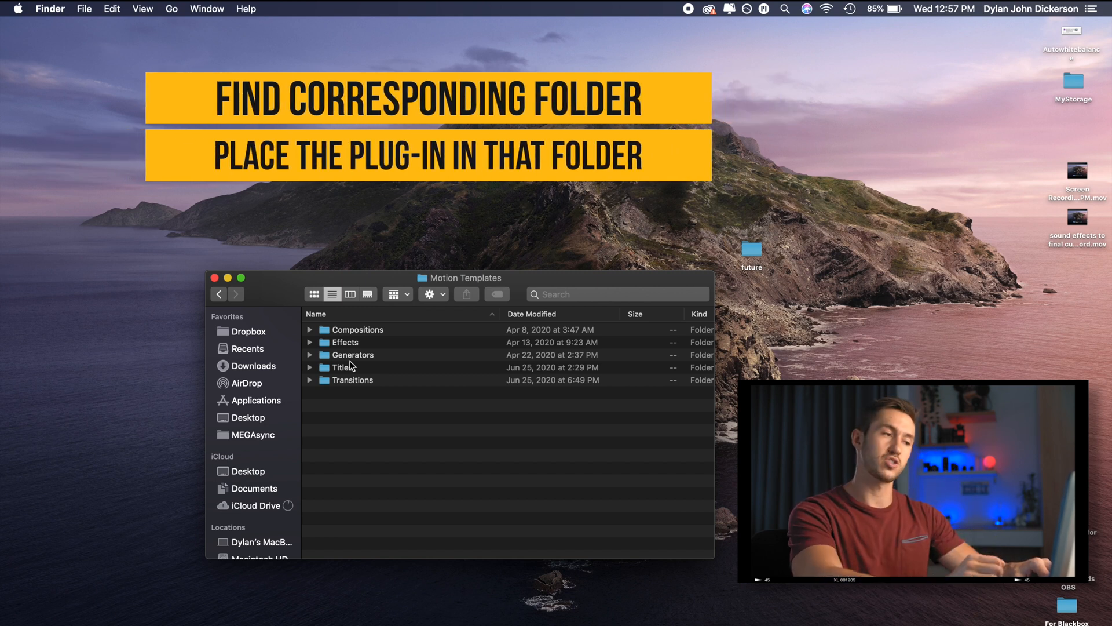
pyautogui.moveTo(361, 383)
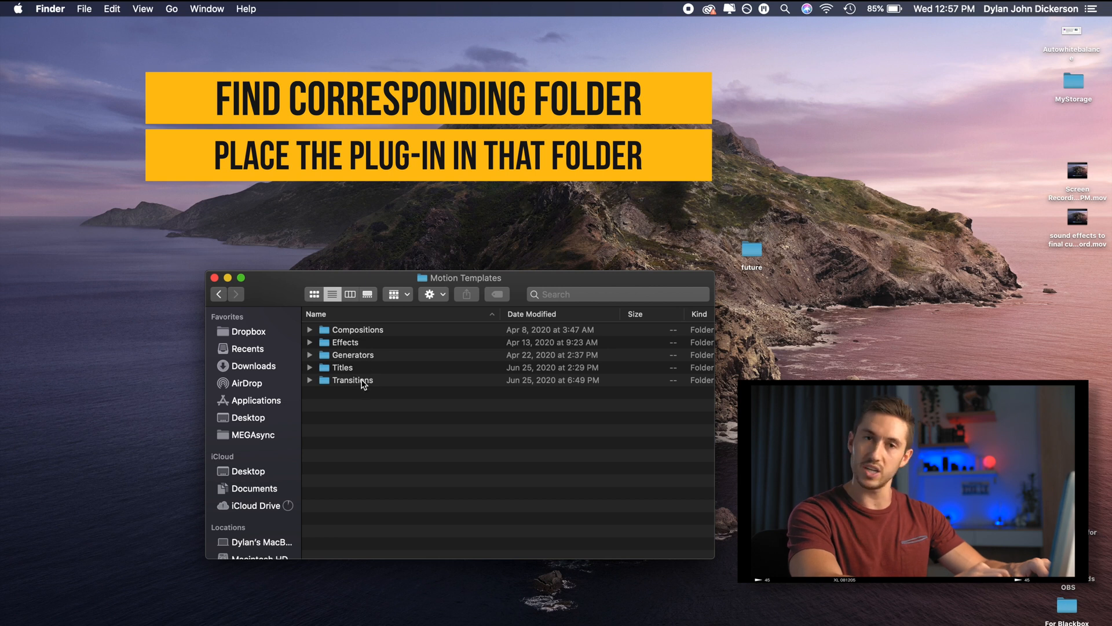
pyautogui.moveTo(335, 381)
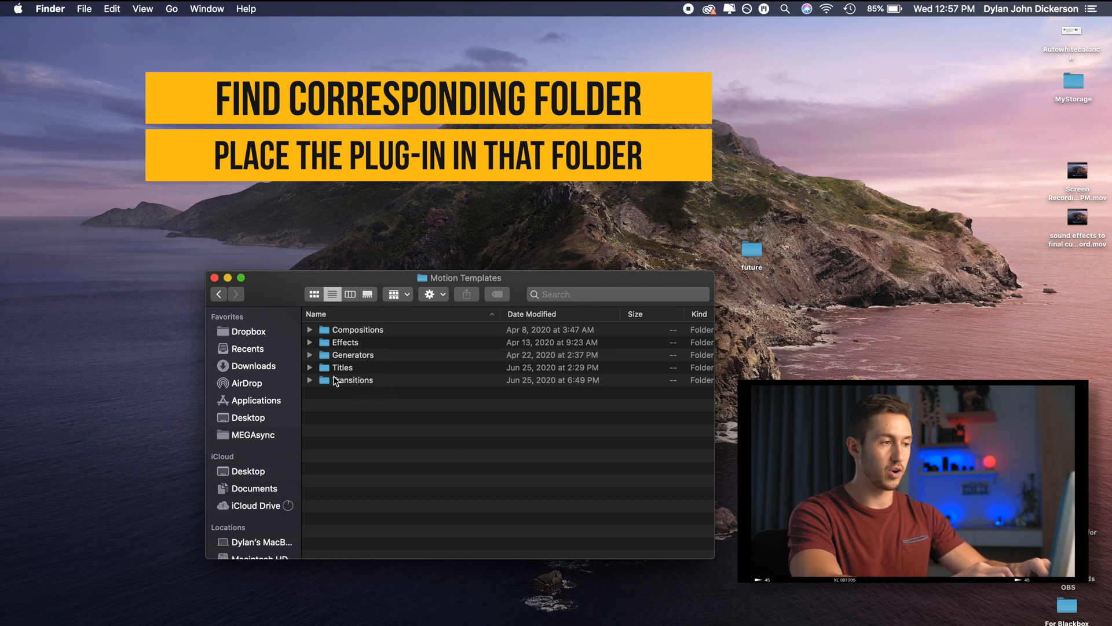